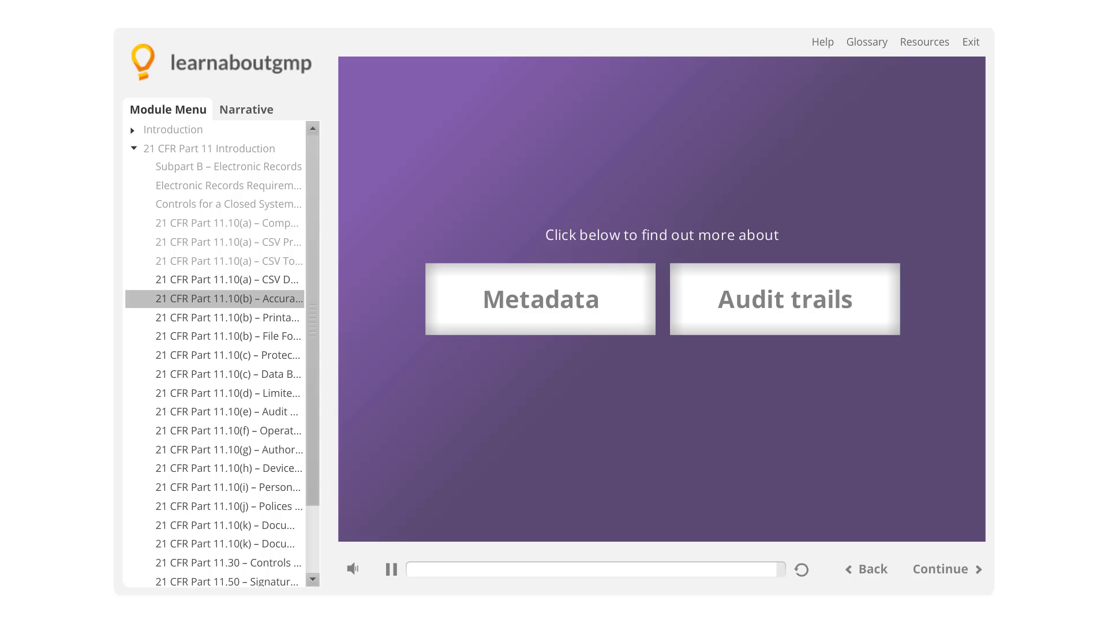
# Open the Metadata pop-up listing author, date created, date modified and file size
pyautogui.click(539, 297)
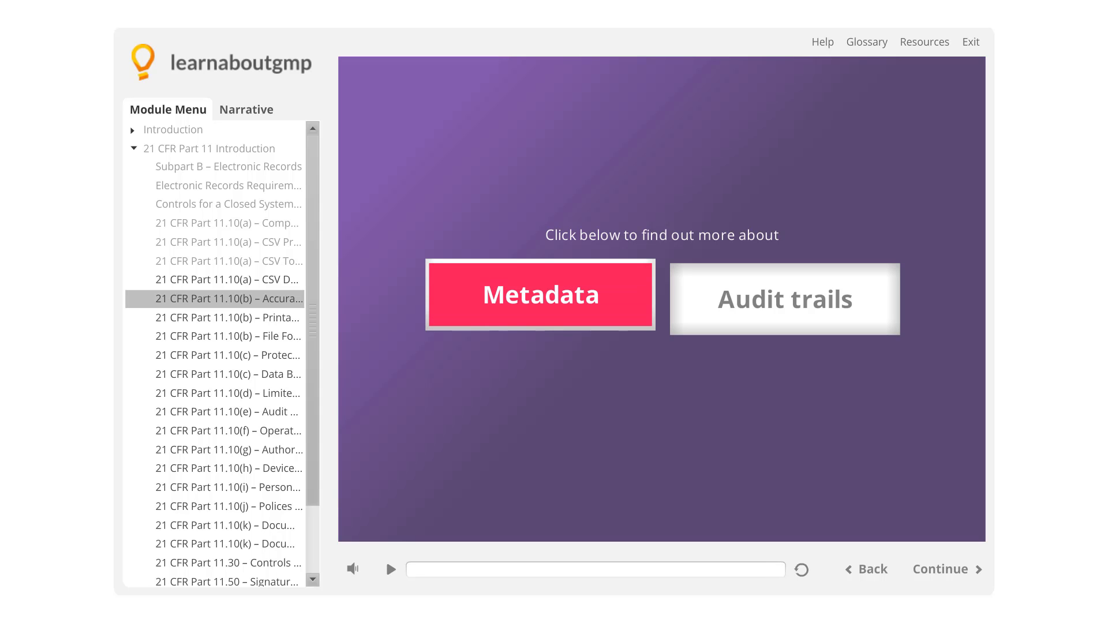
pyautogui.click(539, 294)
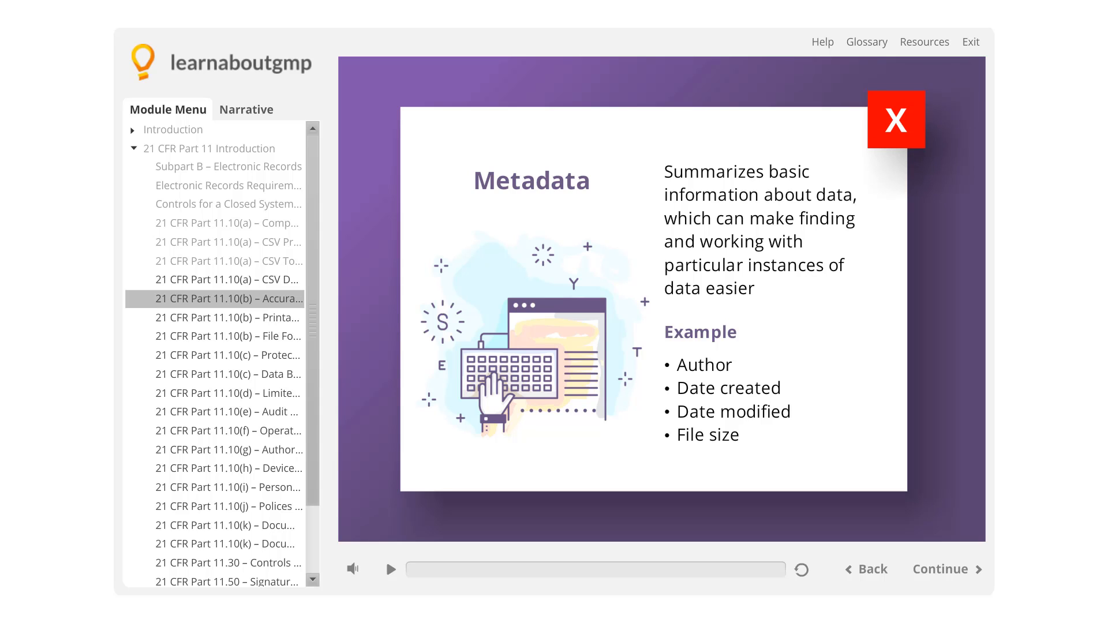
# Close the Metadata pop-up and open the Audit trails pop-up on GxP requirements
pyautogui.click(895, 119)
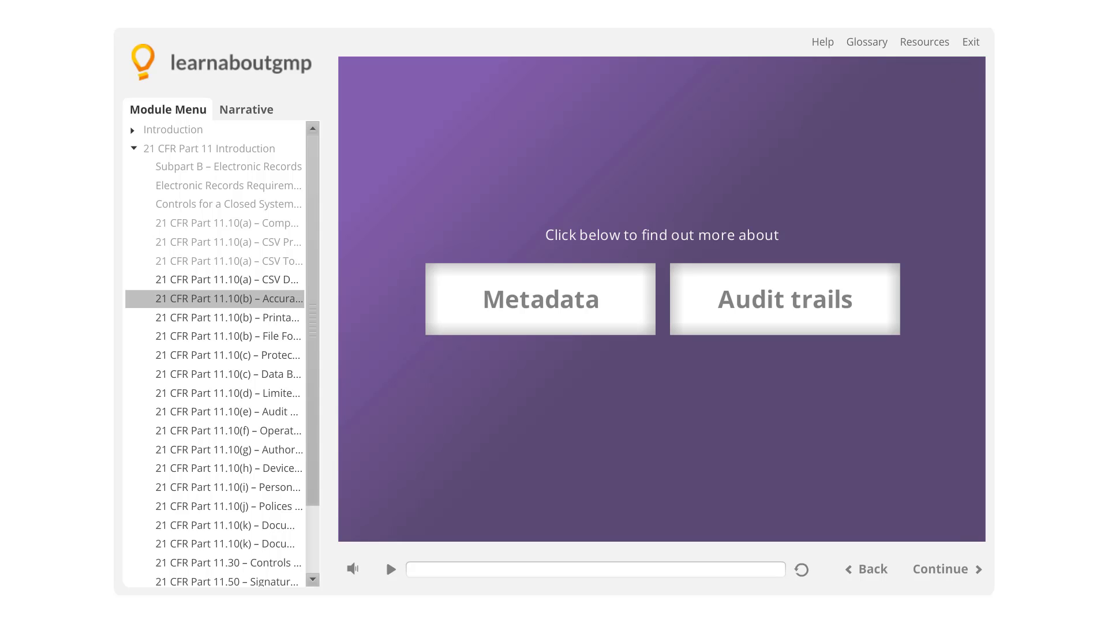
pyautogui.click(783, 298)
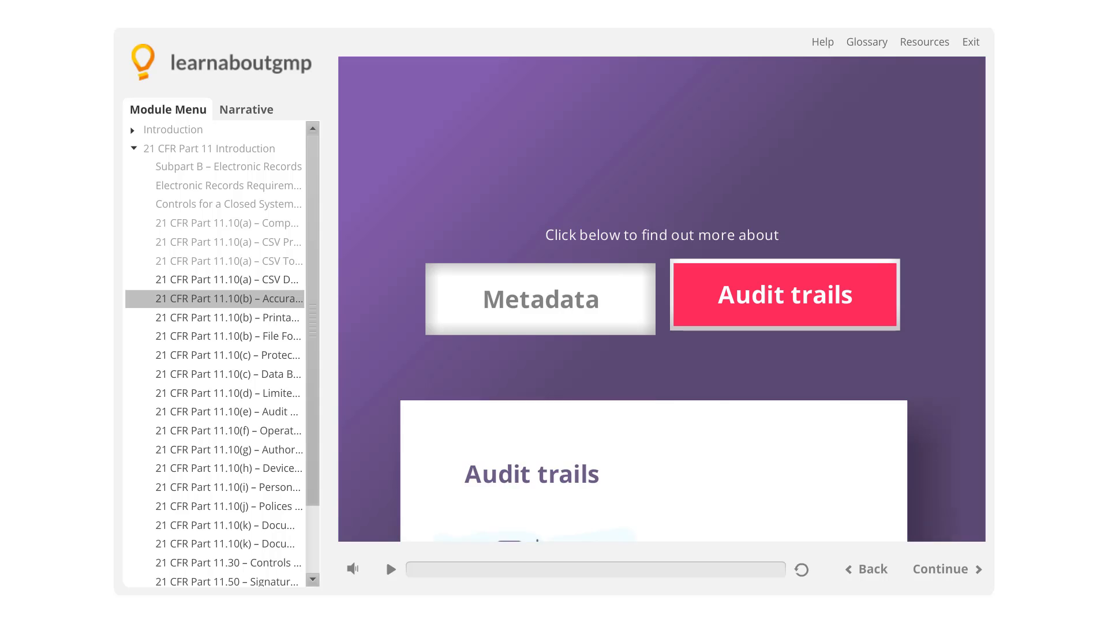
pyautogui.click(784, 295)
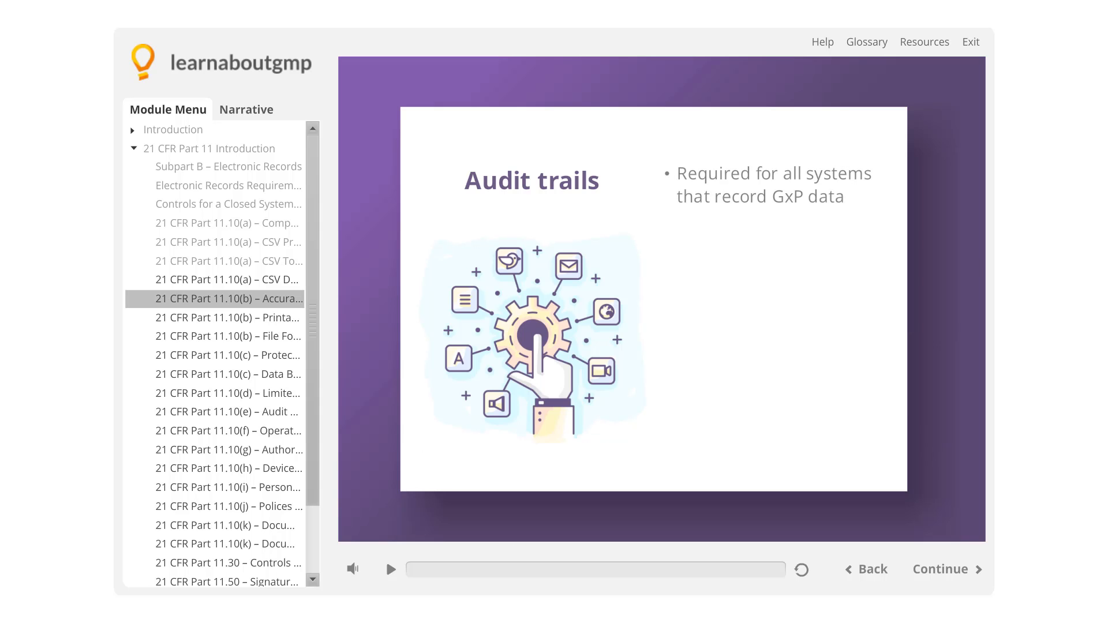